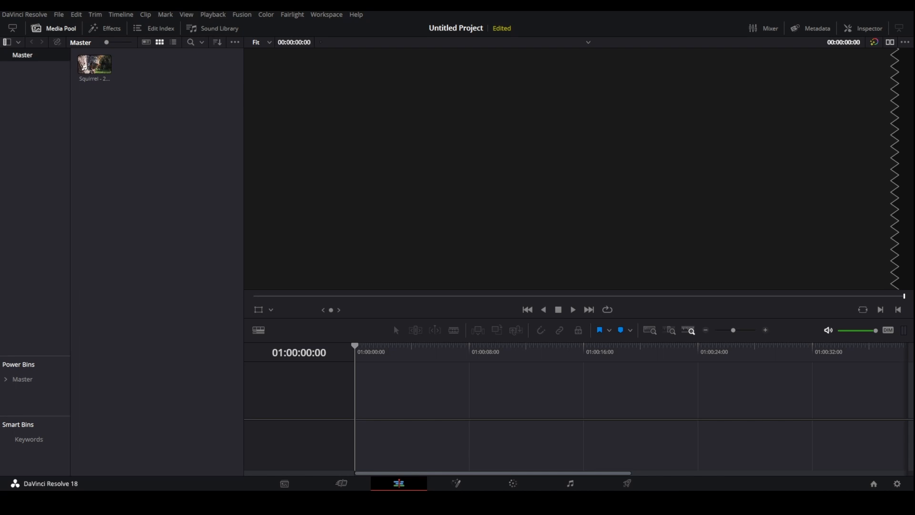
mouse_move(55, 165)
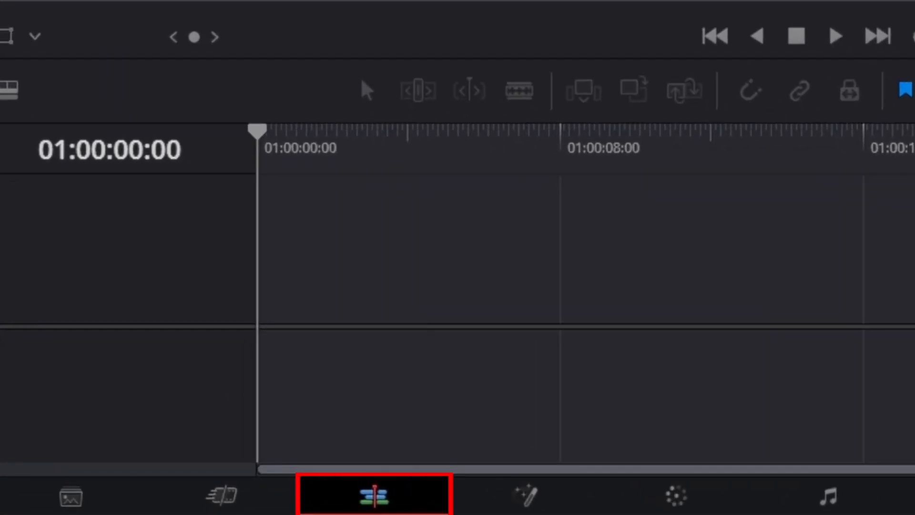
left_click(174, 51)
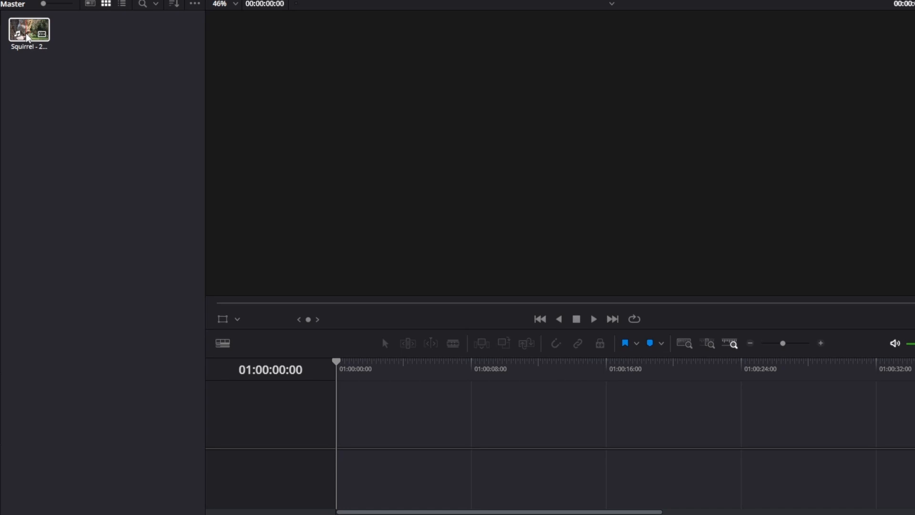
left_click(28, 33)
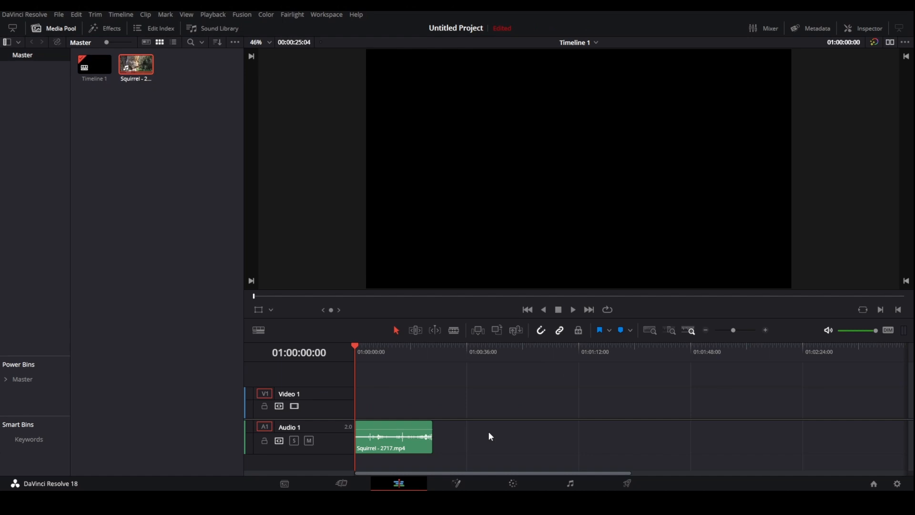
mouse_move(486, 429)
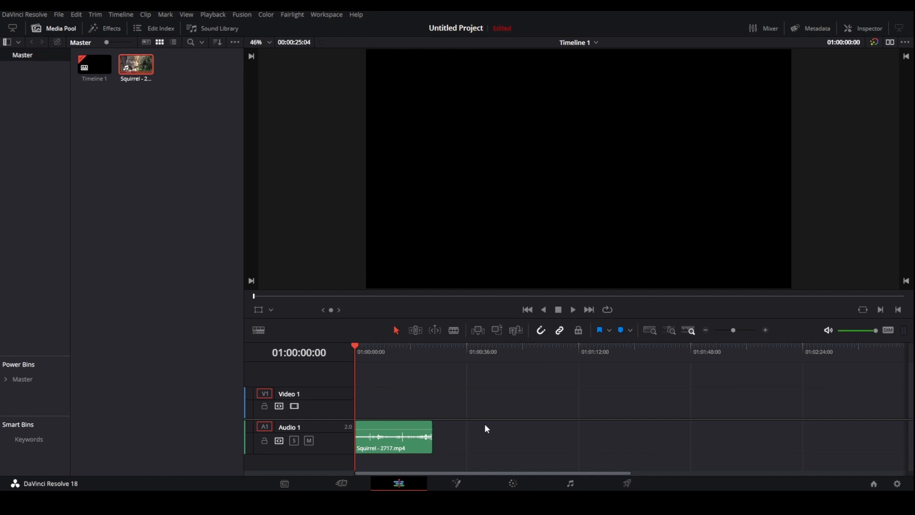